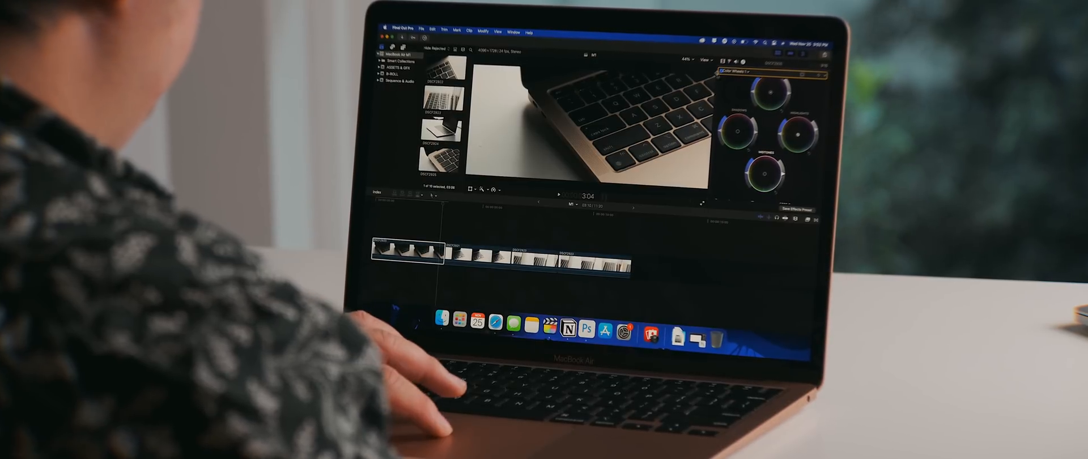
Step: Show the correction menu listing Color Board, Color Wheels, Color Curves and Hue/Saturation Curves
{"action": "left_click", "coordinate": [738, 72]}
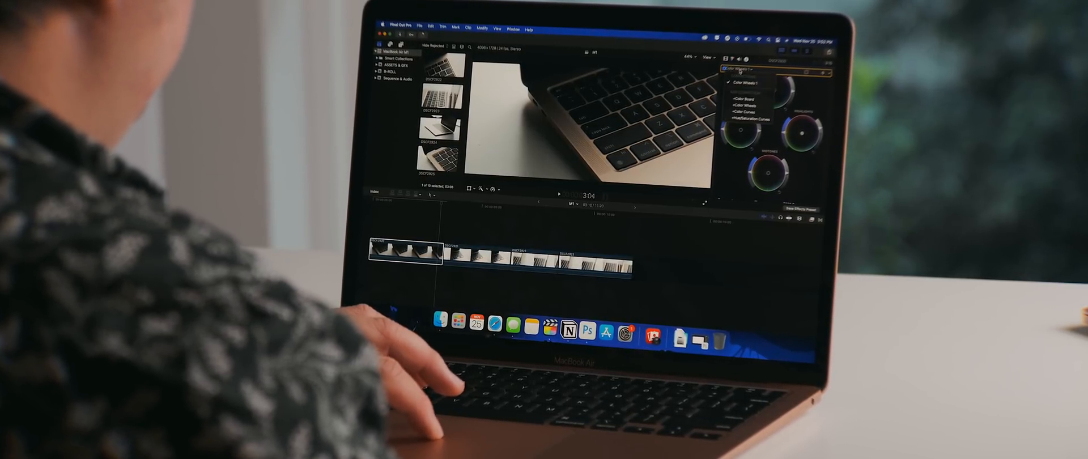